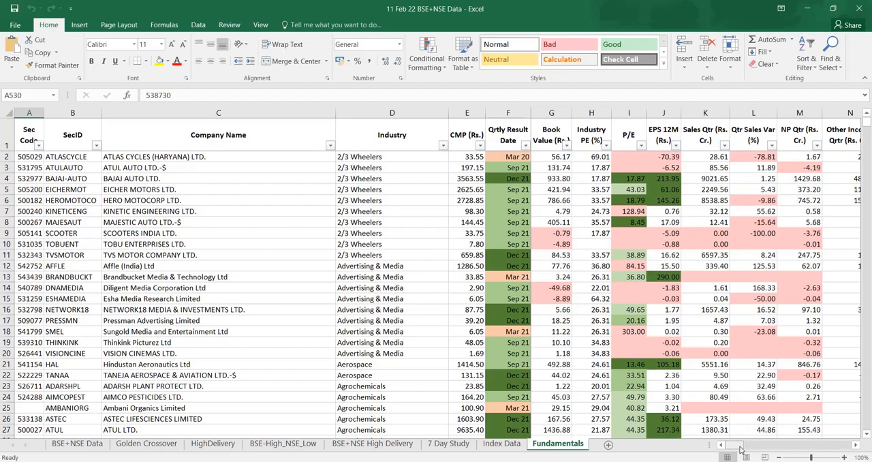
Filter Qrtly Result Date by the dark green cell colour to keep Dec 21 results (1570 of 4270)
scroll(right, 3)
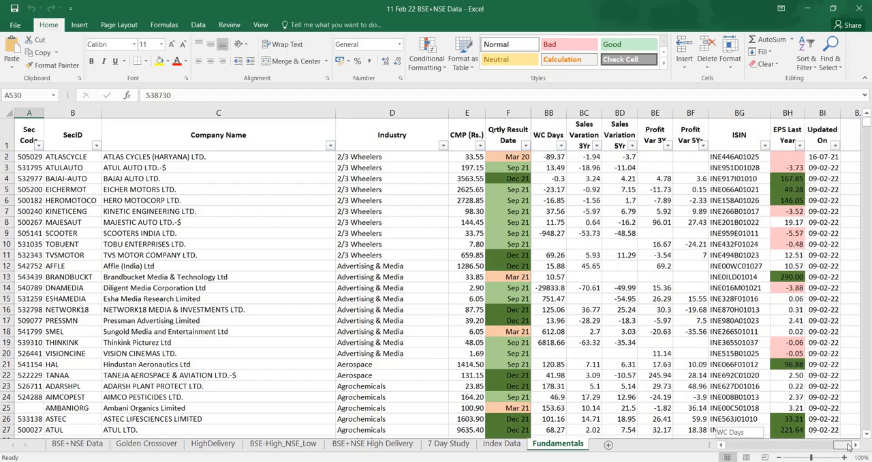
scroll(right, 3)
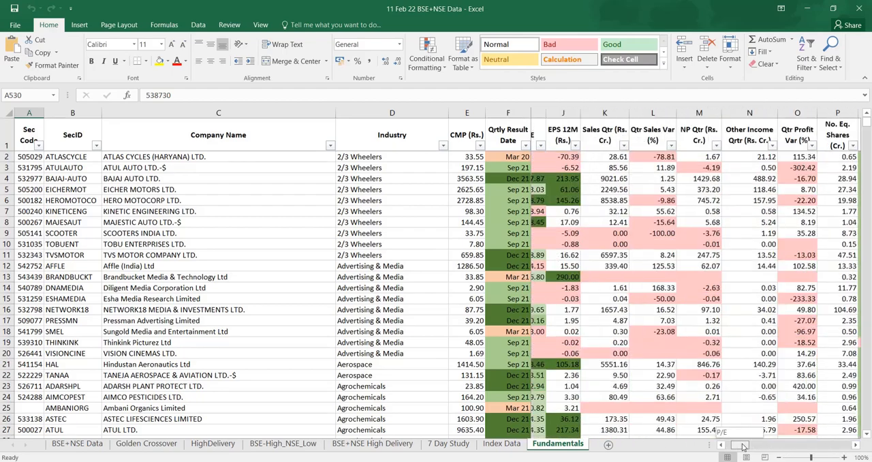
scroll(right, 3)
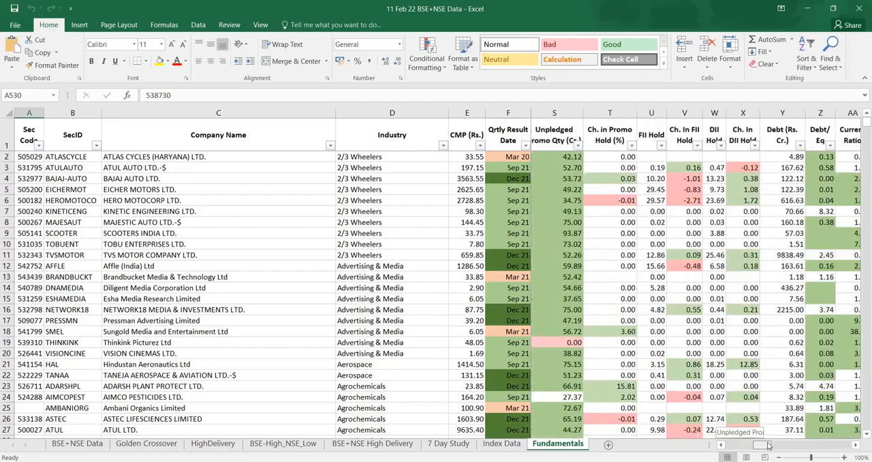
scroll(right, 3)
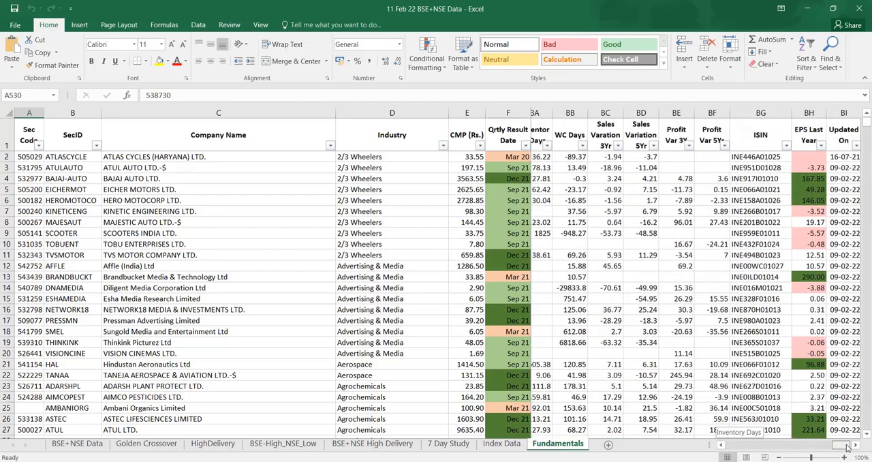
scroll(right, 3)
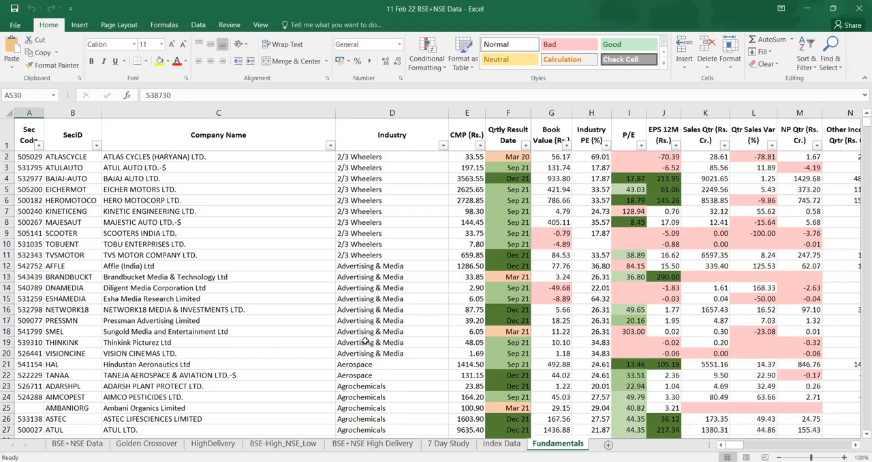
mouse_move(165, 263)
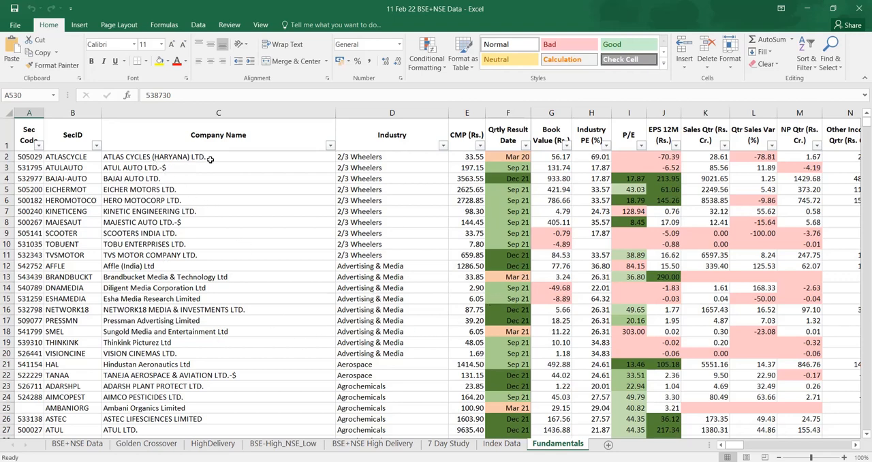
mouse_move(354, 201)
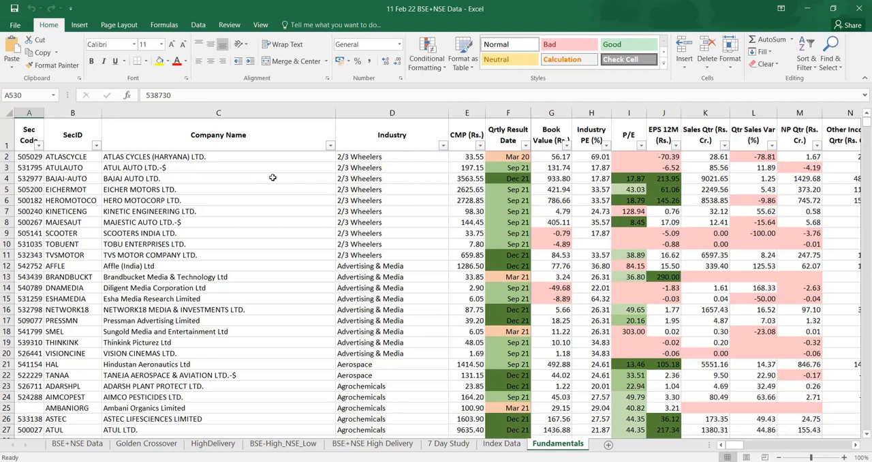
mouse_move(276, 178)
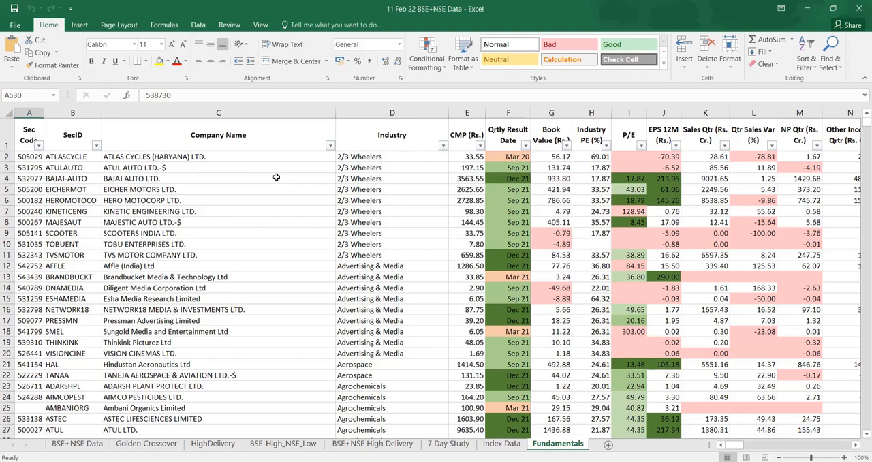
mouse_move(526, 146)
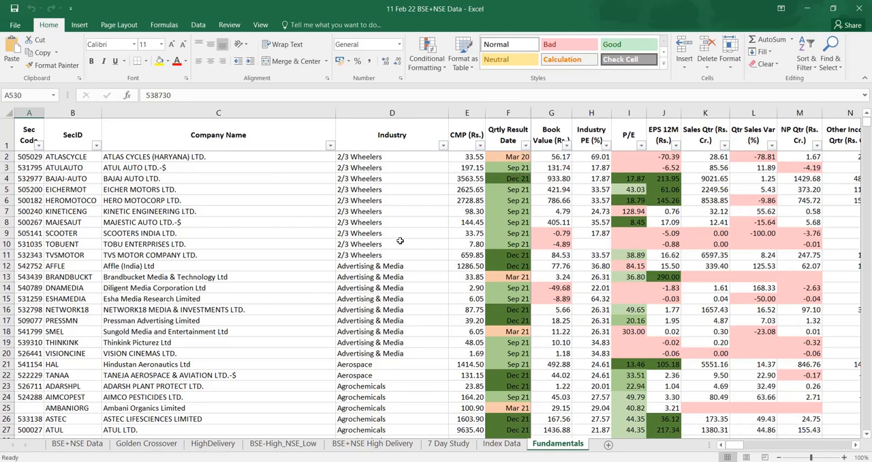
mouse_move(418, 244)
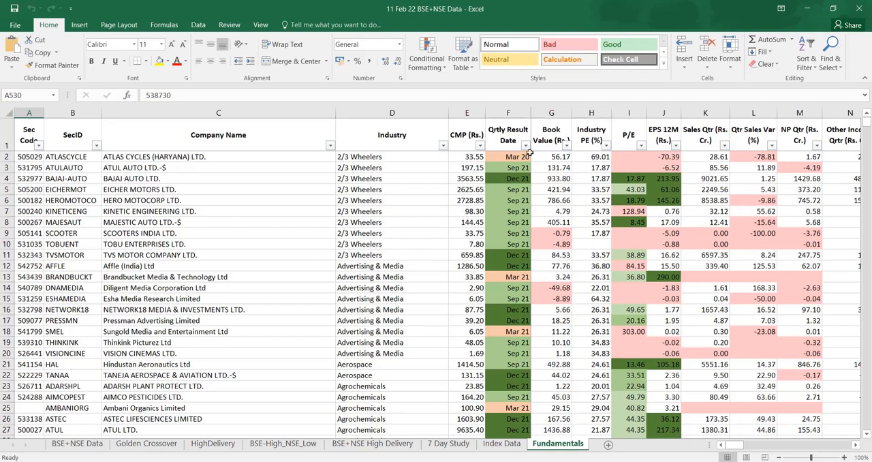
mouse_move(528, 144)
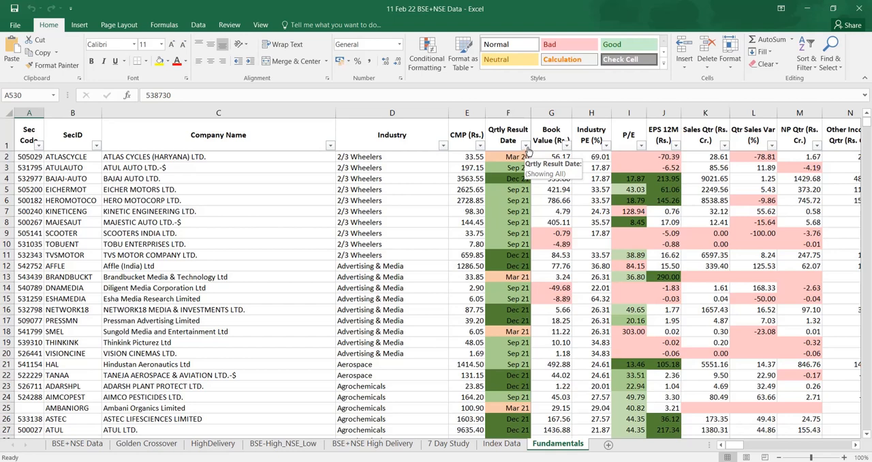
mouse_move(509, 211)
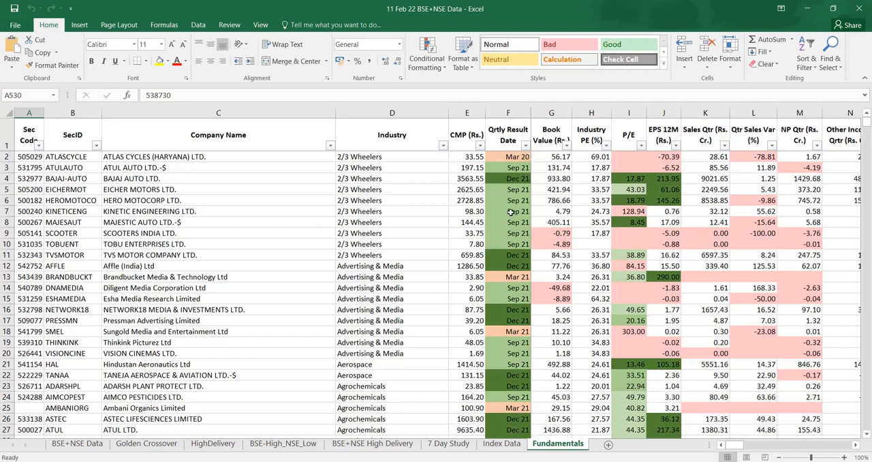
click(528, 144)
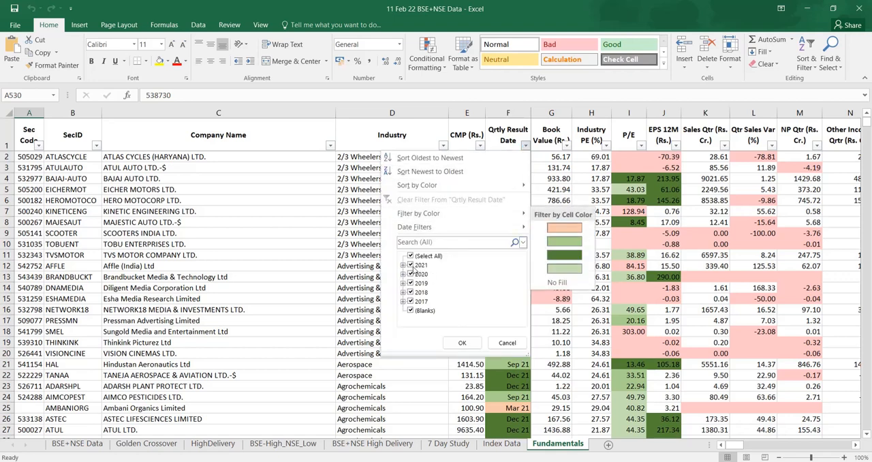
click(403, 265)
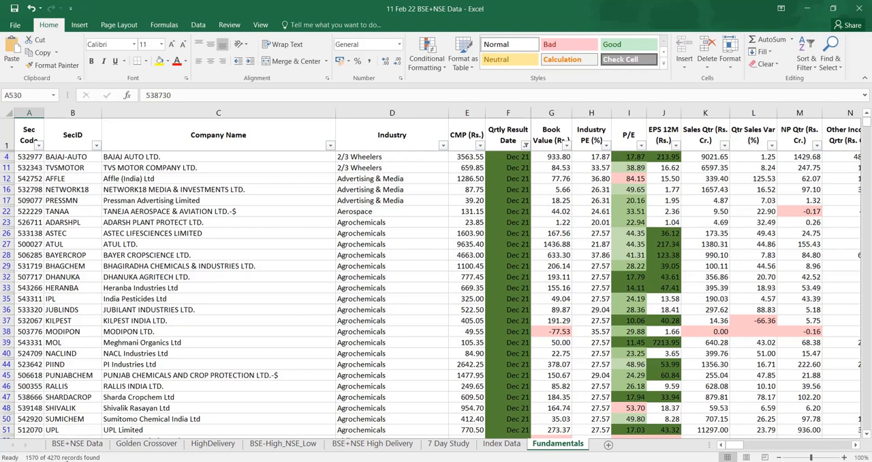
mouse_move(374, 276)
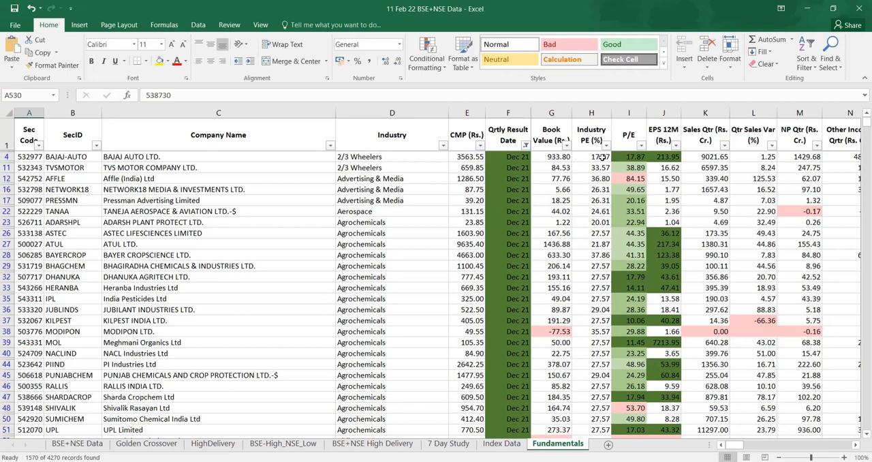
Apply a Number Filters greater-than condition on the P/E column
click(638, 144)
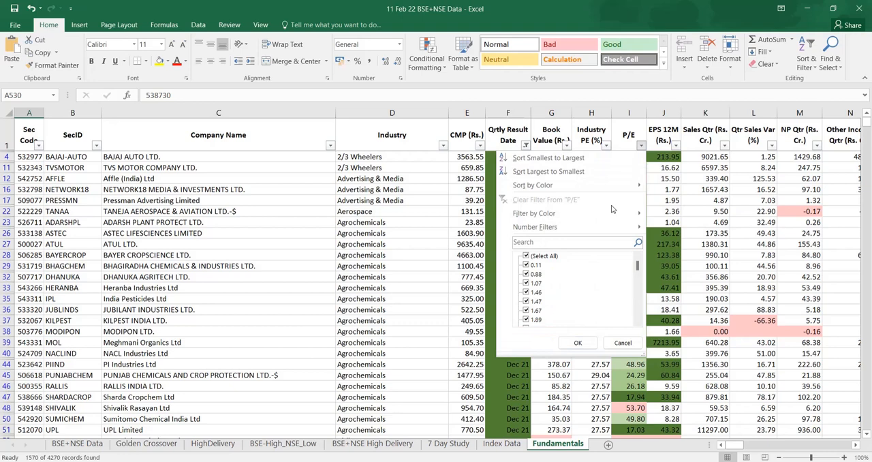
click(535, 226)
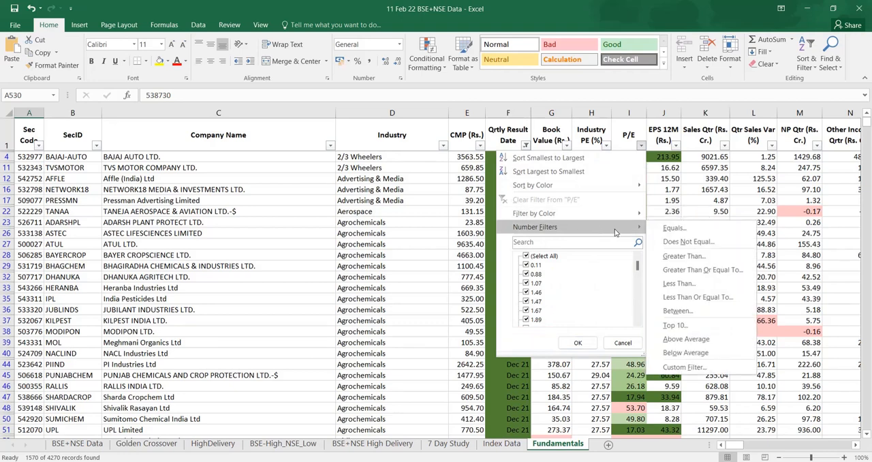
mouse_move(684, 256)
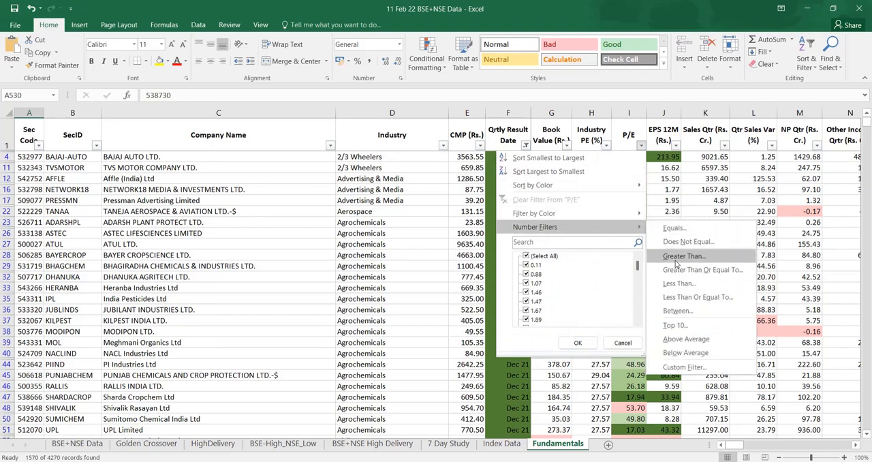
click(684, 256)
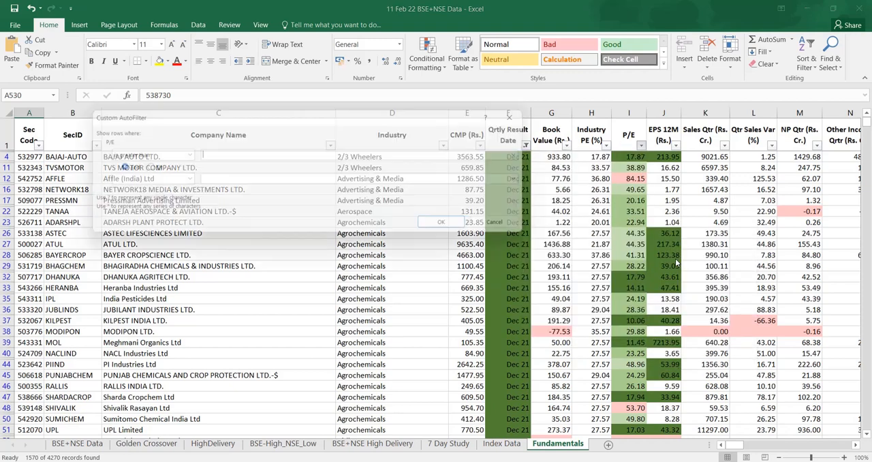
click(440, 223)
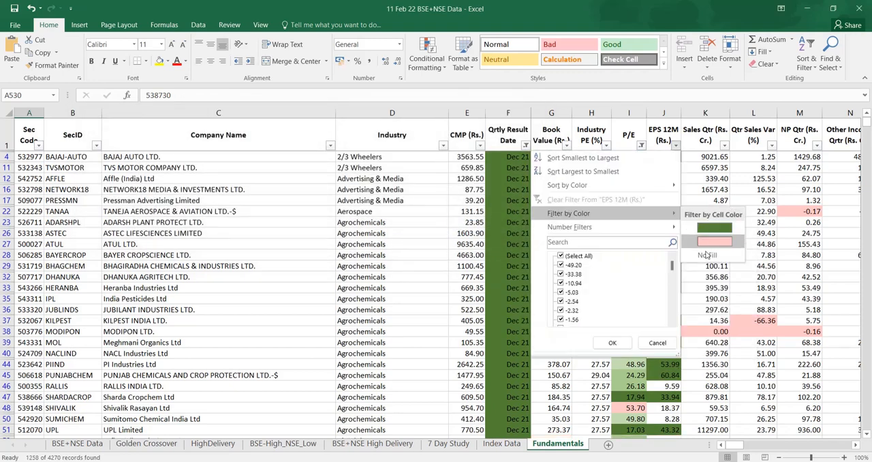
Filter EPS 12M by cell colour and apply a filter on Qtr Sales Var, leaving 942 records
click(725, 145)
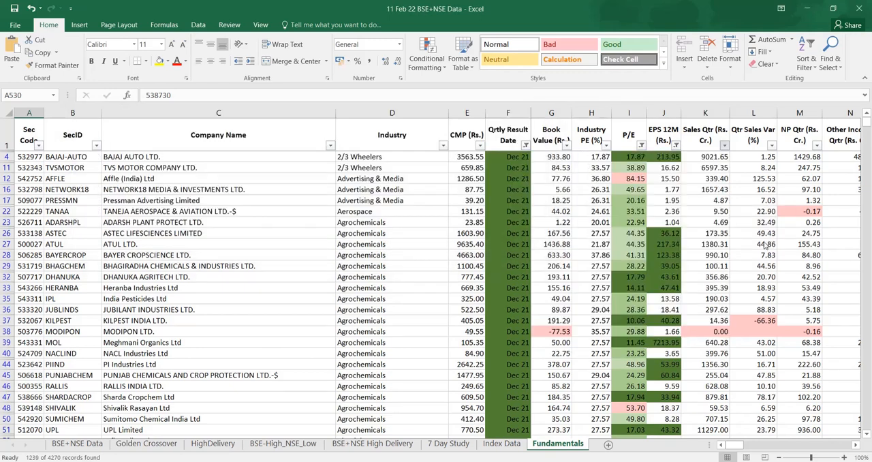
click(773, 144)
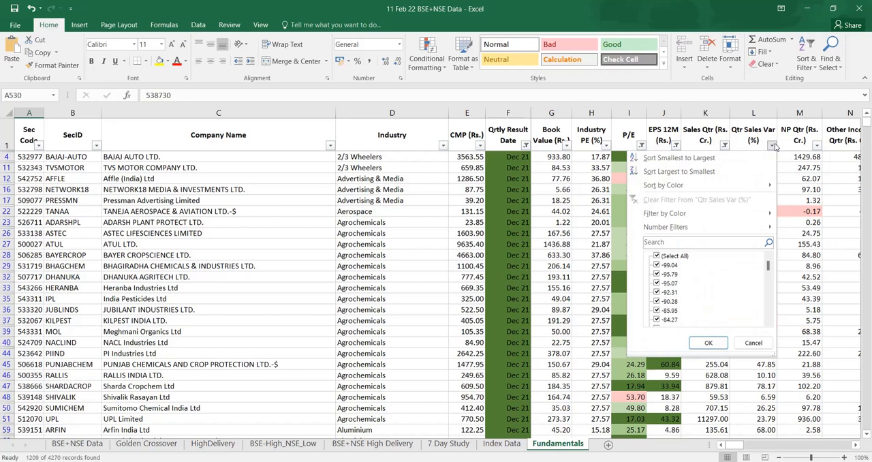
click(664, 213)
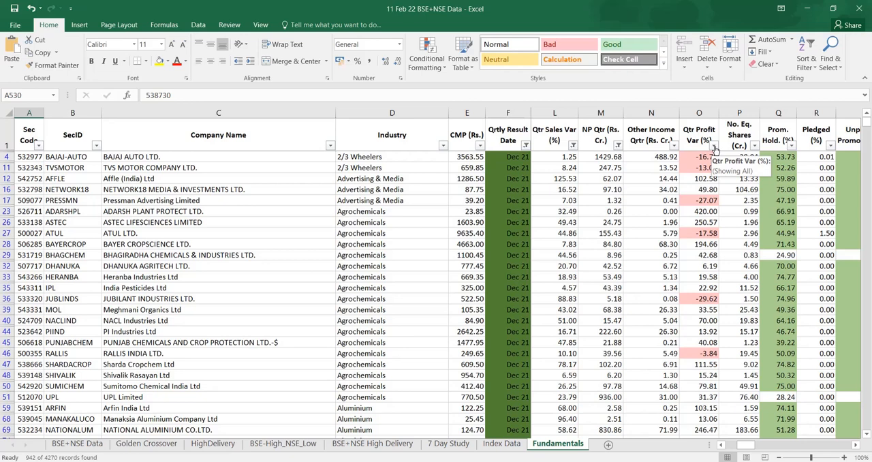
Filter Qtr Profit Var by cell colour, cutting the list to 677 of 4270 records
click(715, 146)
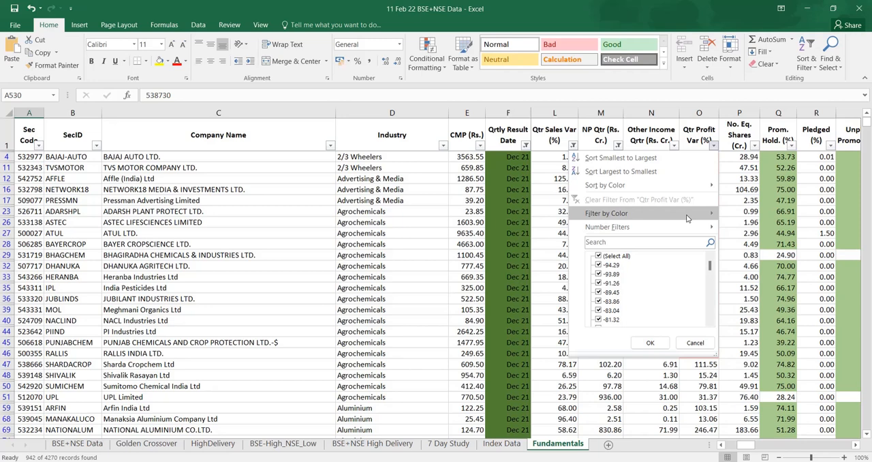
click(649, 342)
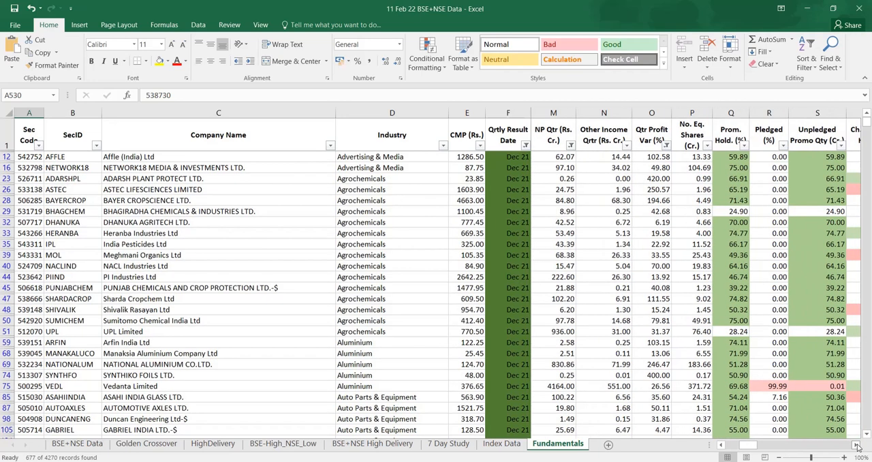
scroll(right, 3)
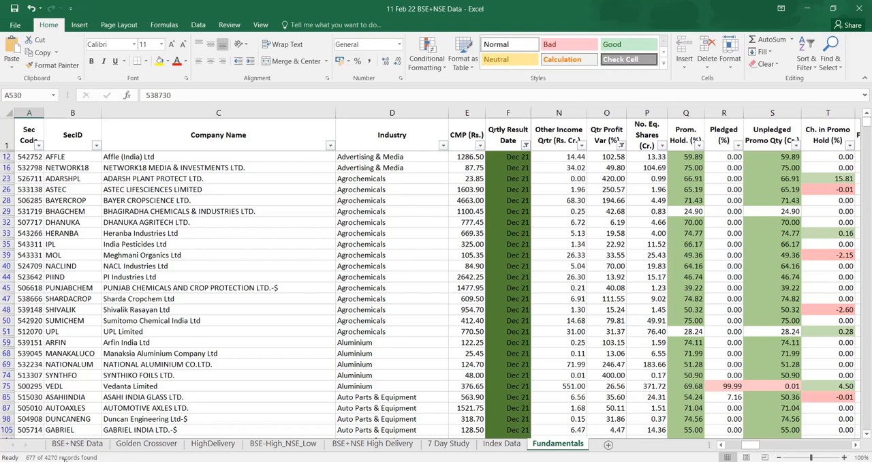
mouse_move(751, 180)
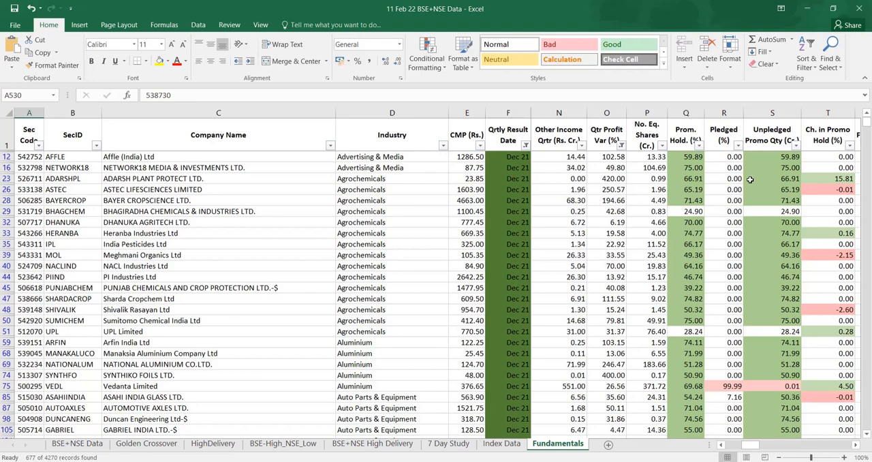
mouse_move(735, 162)
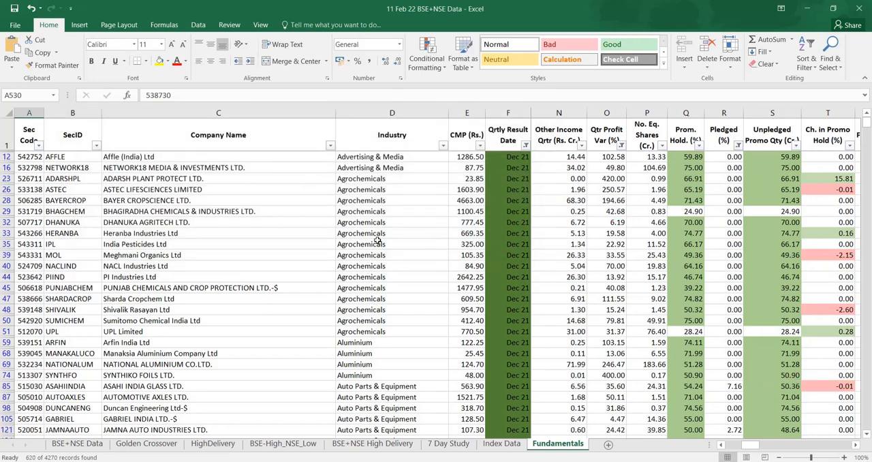
mouse_move(372, 225)
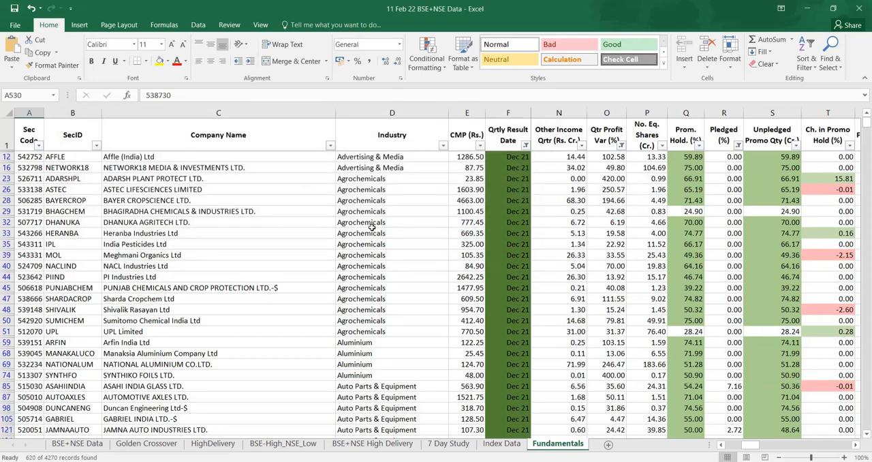
mouse_move(371, 311)
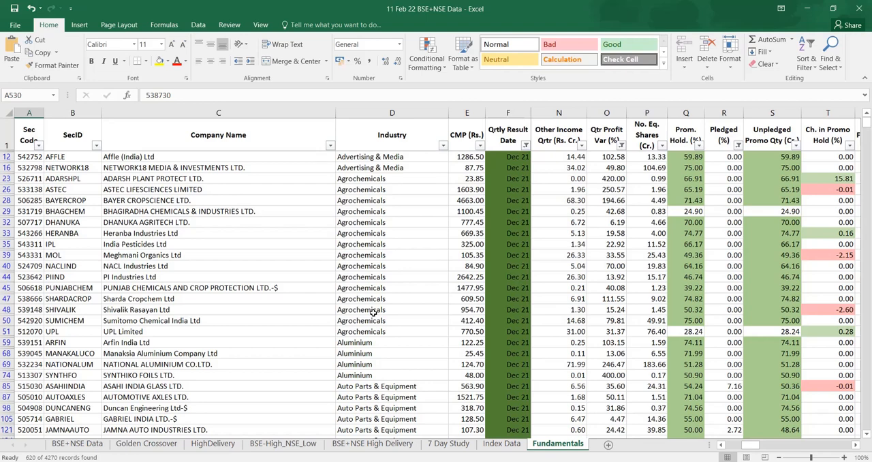
mouse_move(348, 396)
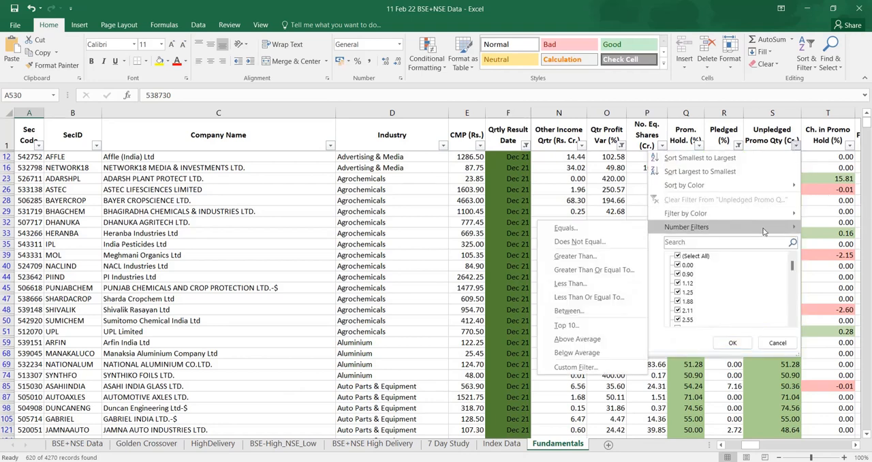
Apply the numeric condition on Unpledged Promo Qty, leaving 566 of 4270 companies
click(732, 342)
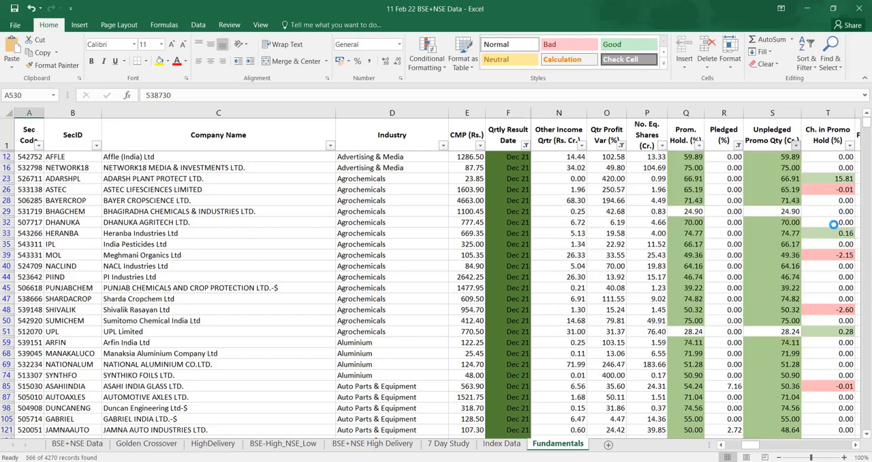
scroll(down, 3)
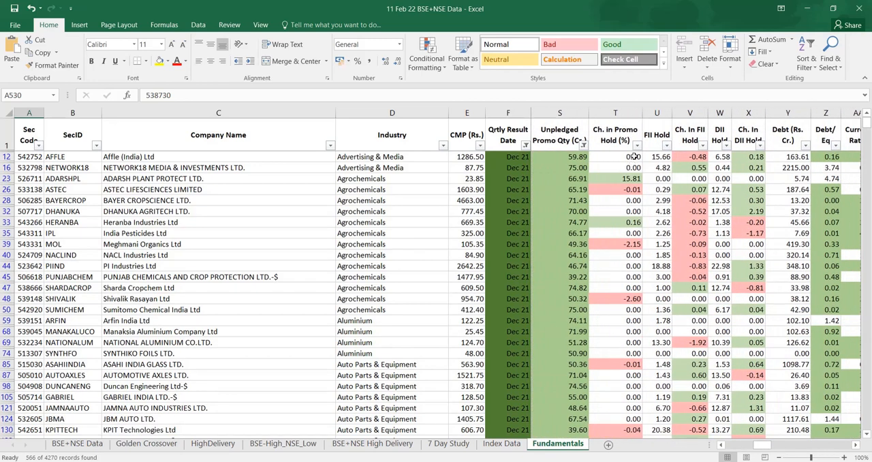
Custom-filter Ch. in Promo Hold to values greater than or equal to 0
click(637, 144)
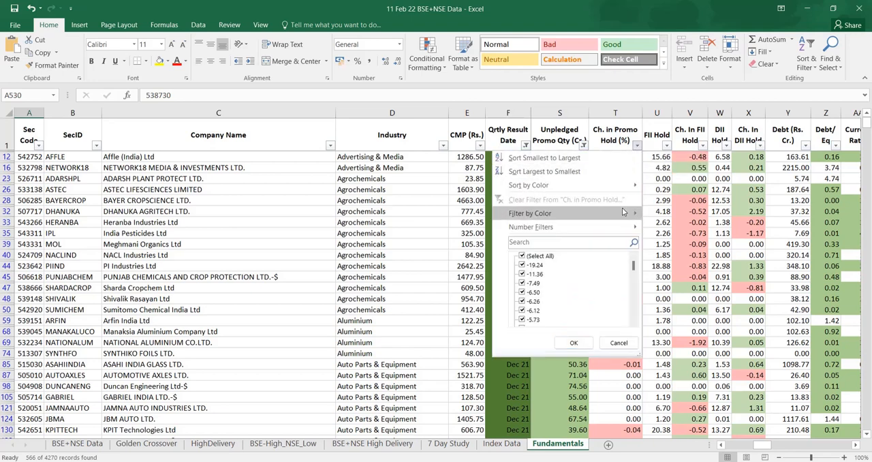
click(531, 227)
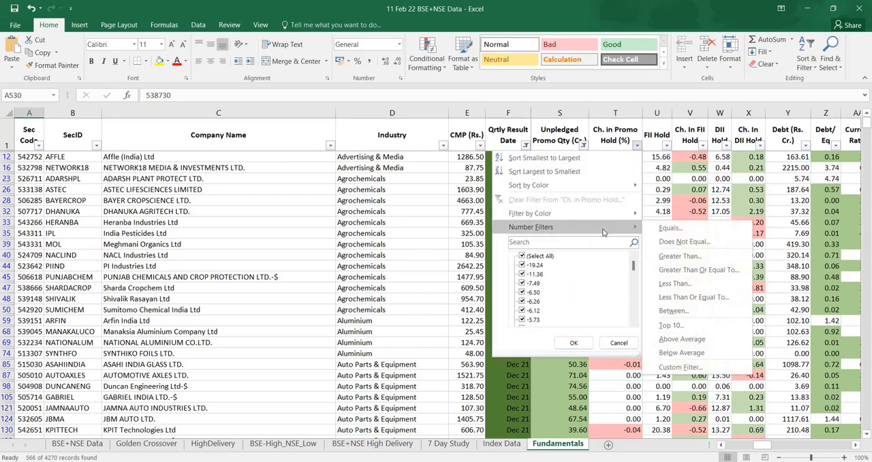
click(680, 256)
text(0)
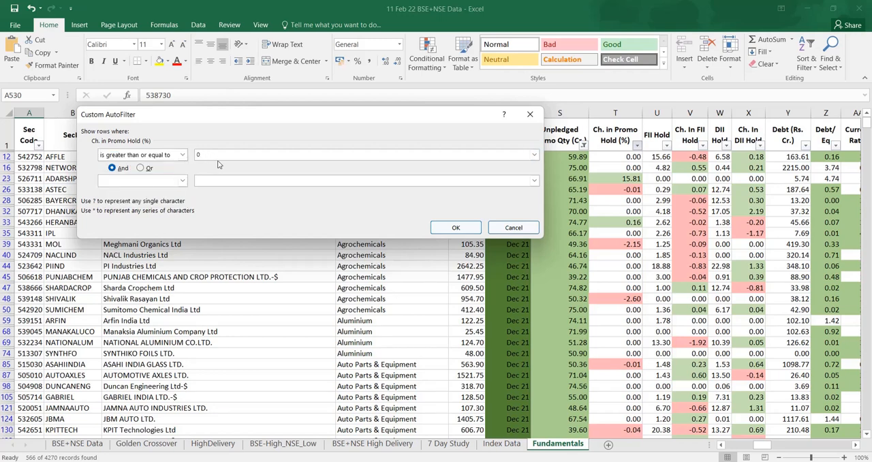
click(455, 227)
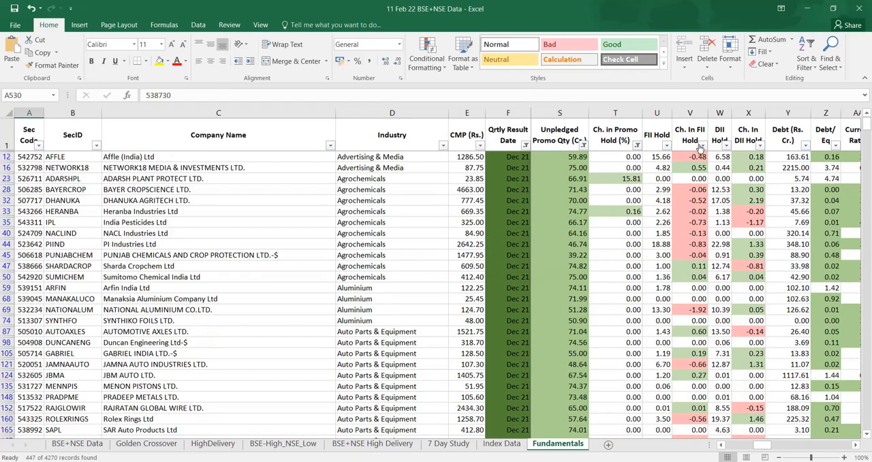
Filter Ch. in FII Hold and Ch. in DII Hold to zero or above, leaving 250 rows
click(700, 144)
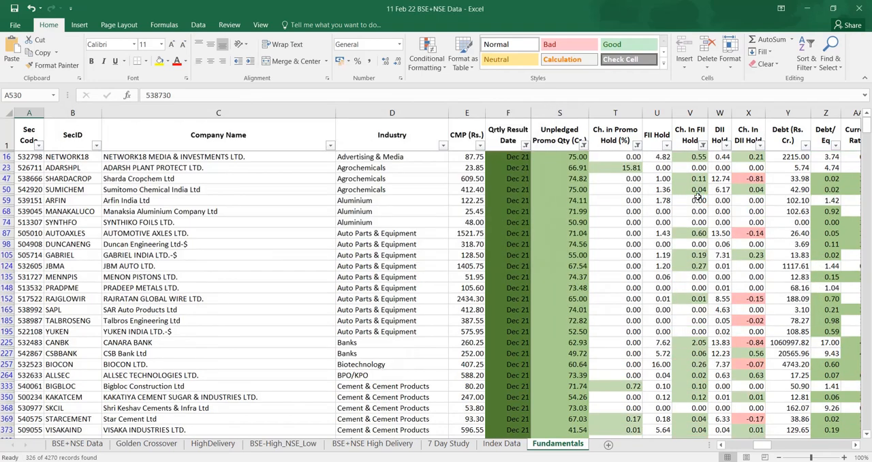
mouse_move(689, 255)
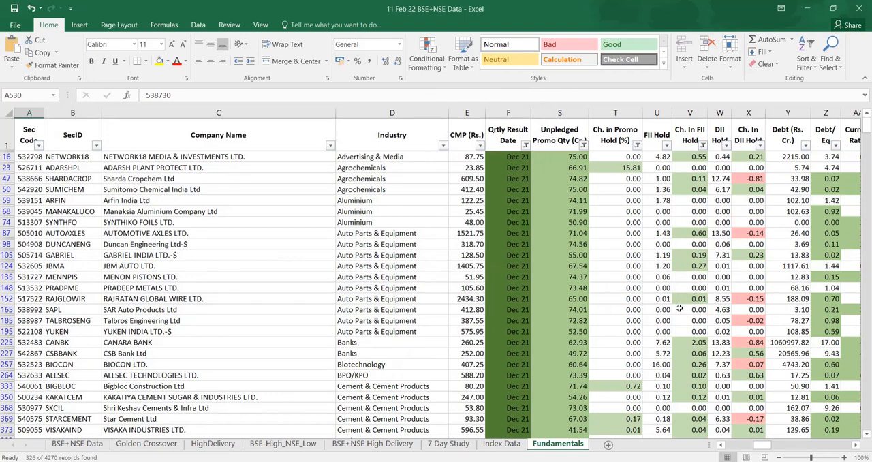
click(656, 310)
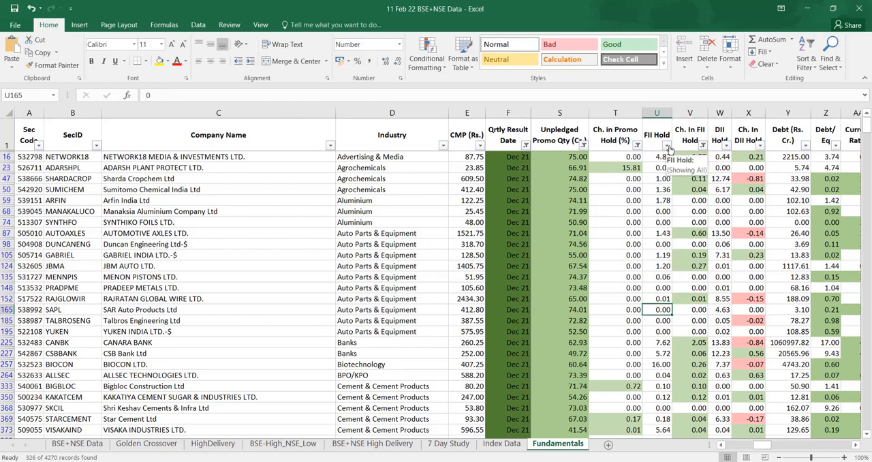
click(670, 143)
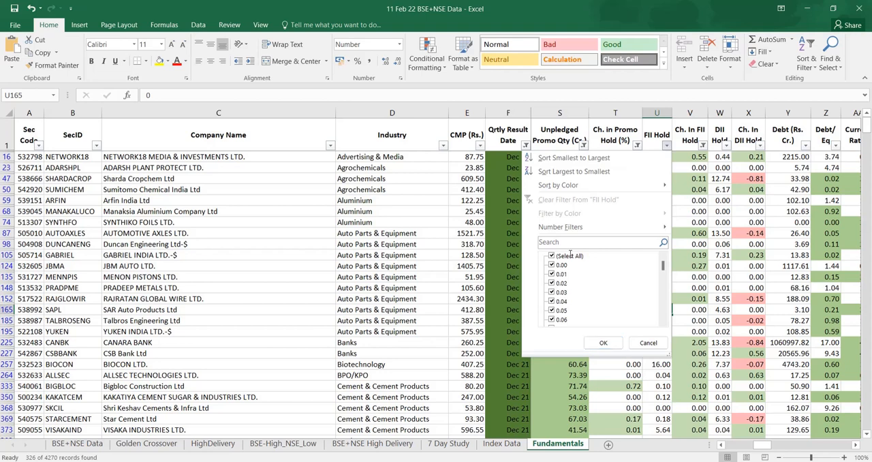
click(602, 342)
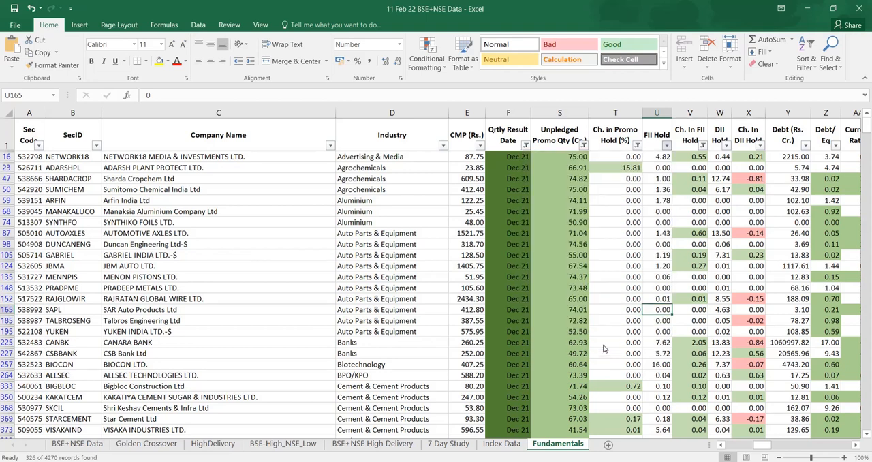
click(667, 143)
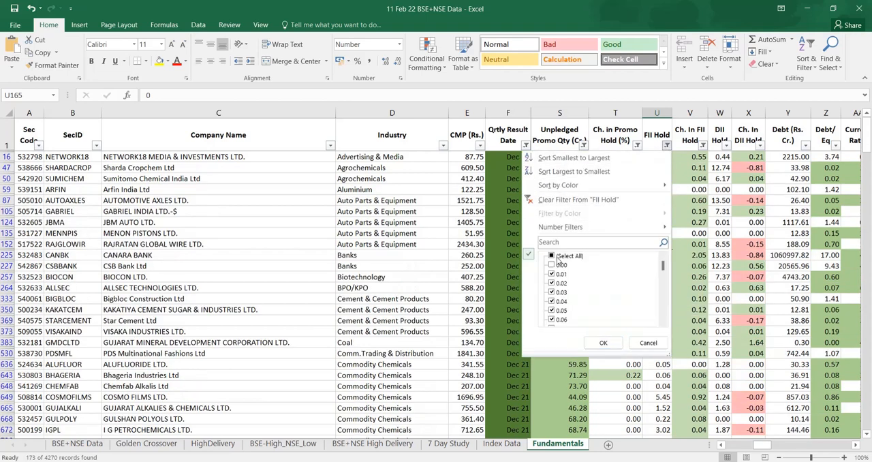
click(603, 342)
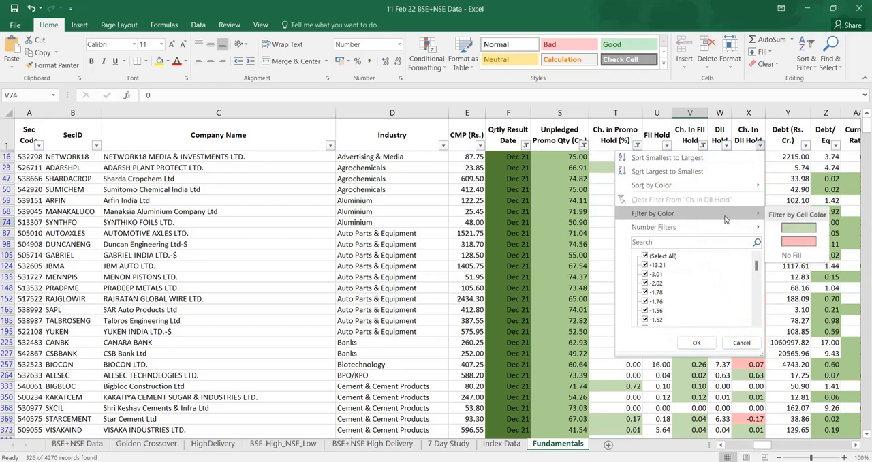
click(655, 227)
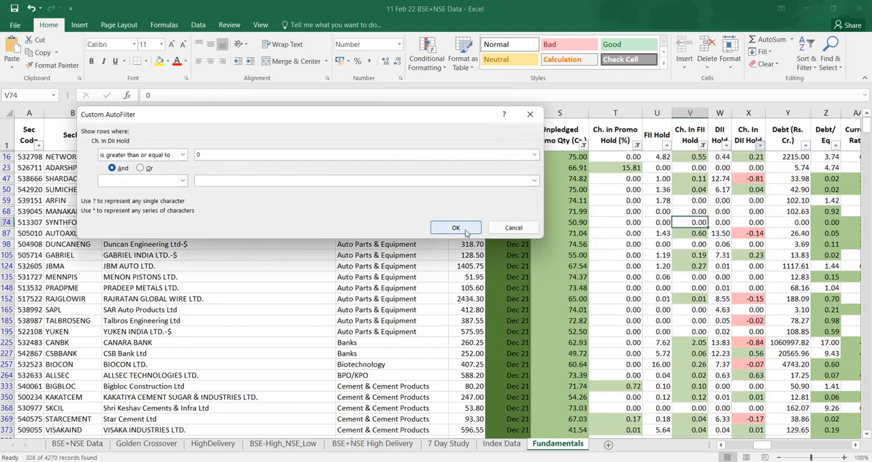
click(456, 226)
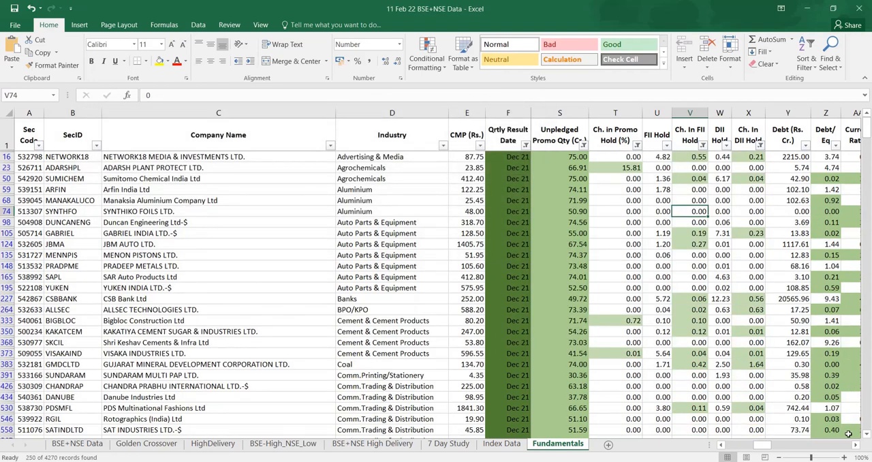
Keep only green-shaded Debt/Eq values
scroll(right, 3)
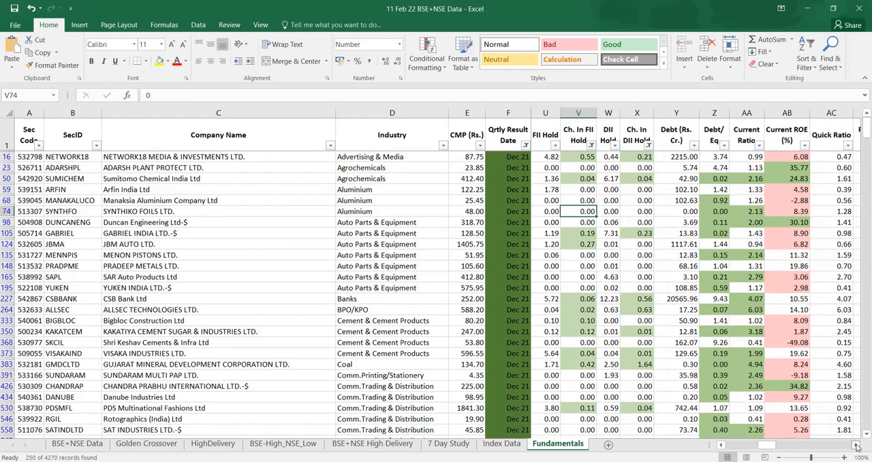
scroll(right, 3)
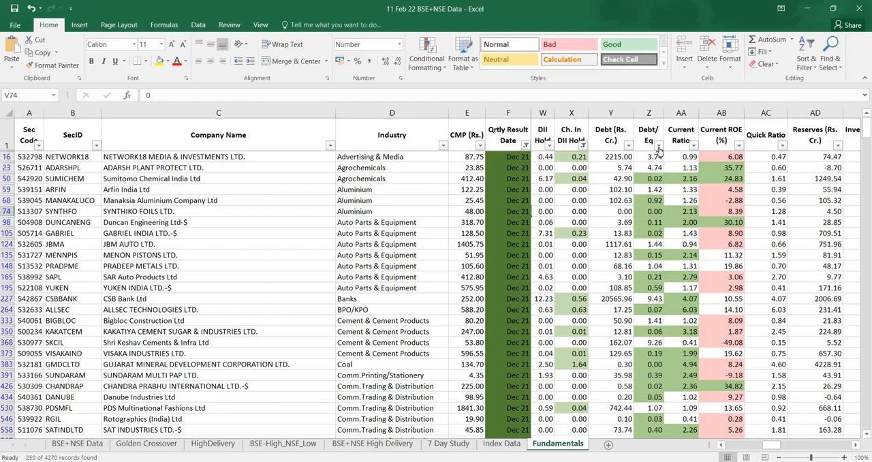
click(662, 144)
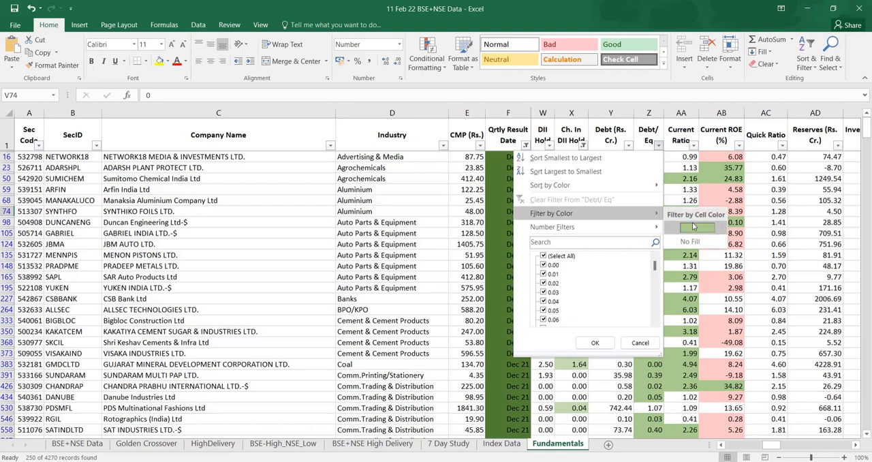
click(596, 343)
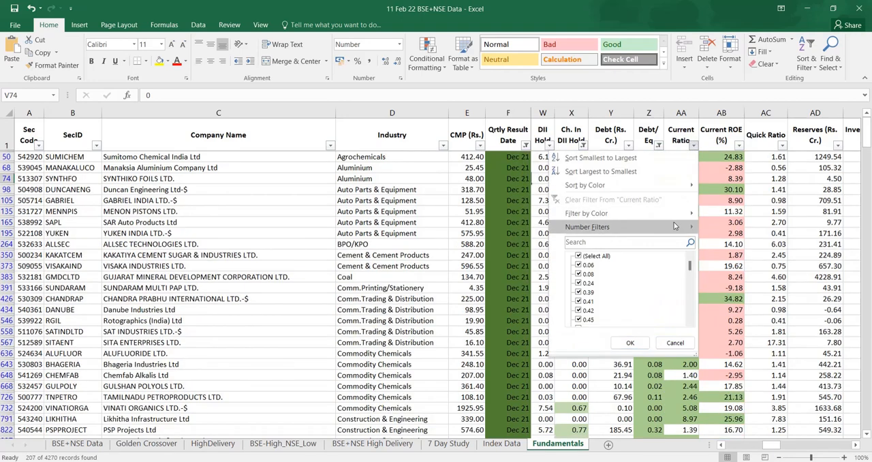
Custom-filter Current Ratio to at least 1 and filter Current ROE, leaving 70 records
click(588, 227)
text(1)
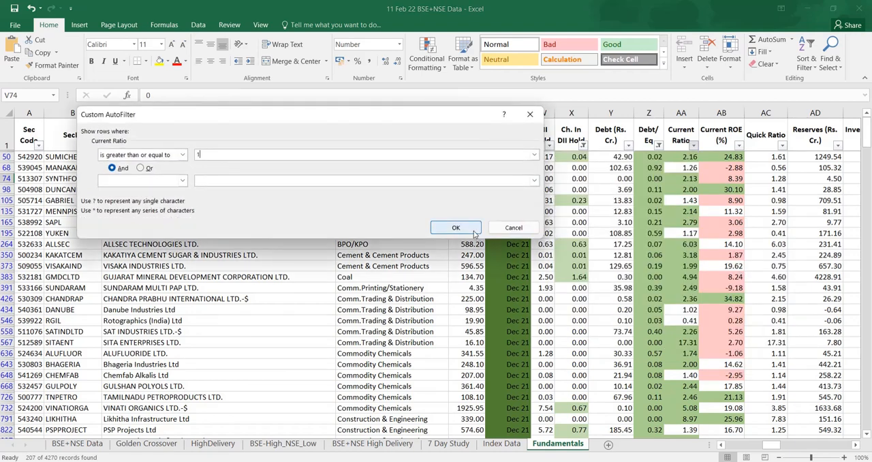
click(456, 227)
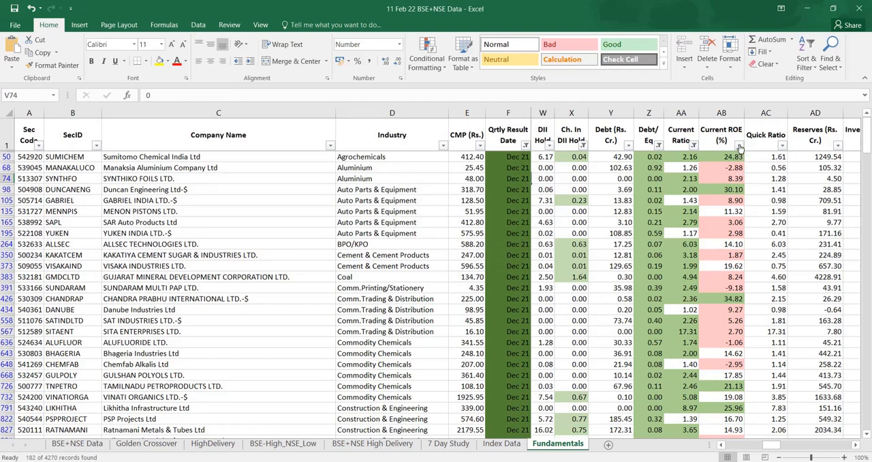
click(739, 145)
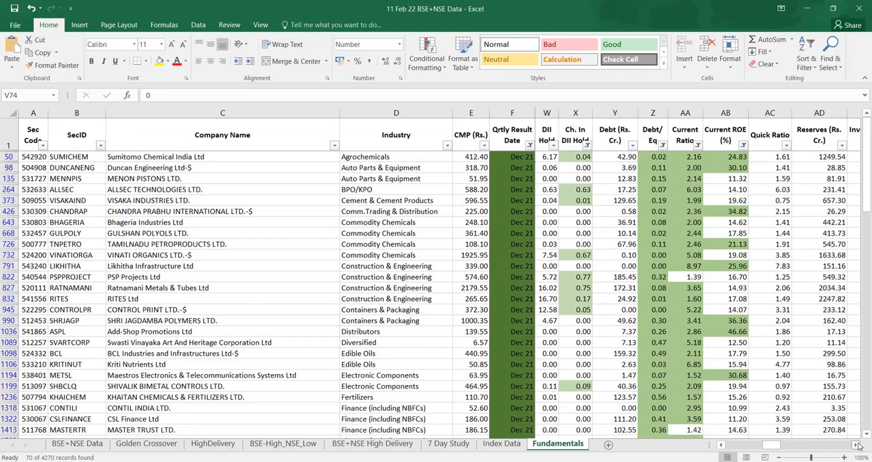
scroll(right, 3)
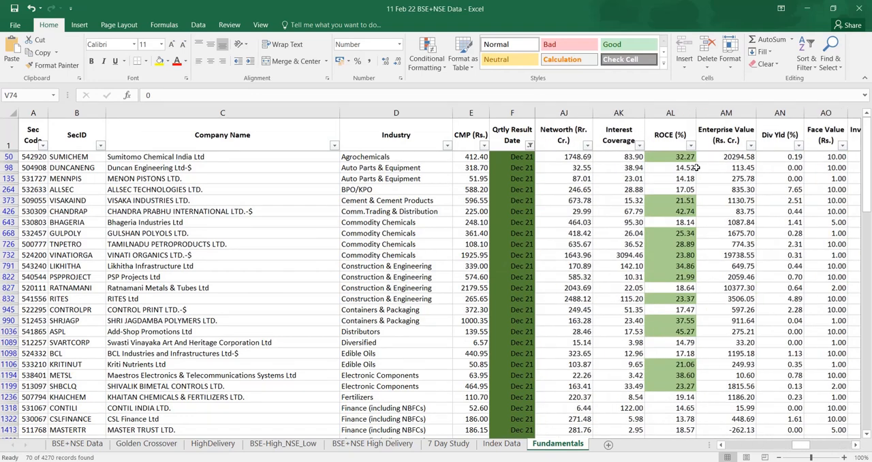
click(689, 144)
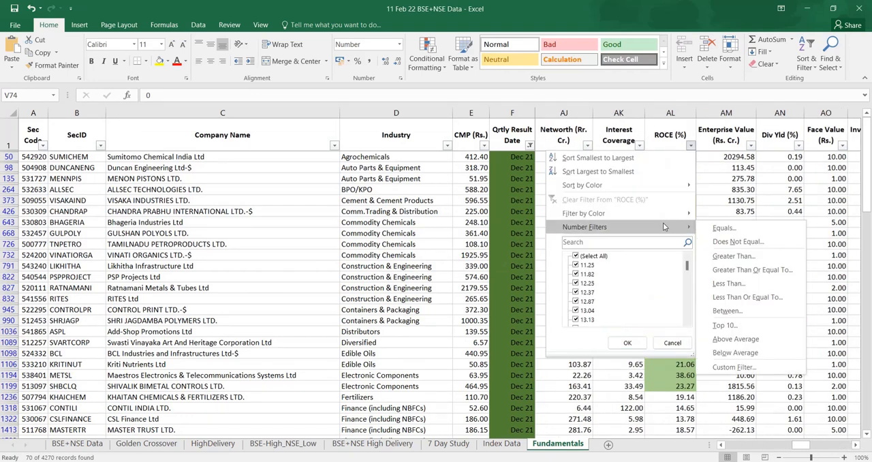
click(752, 270)
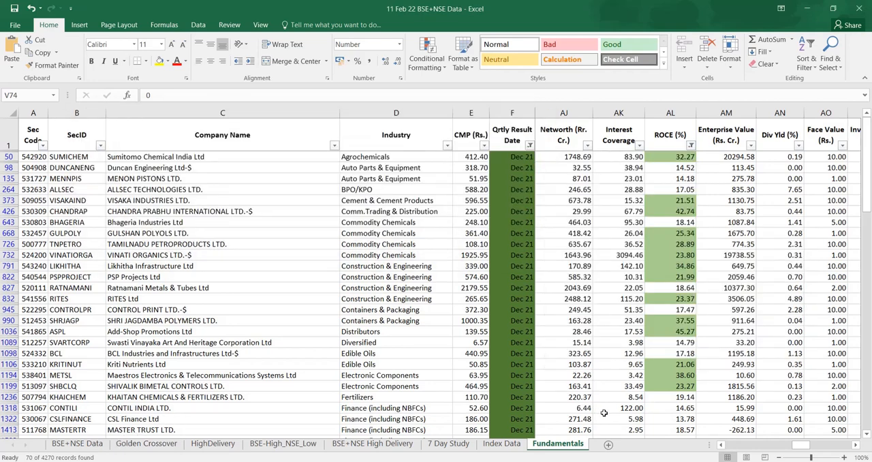
scroll(right, 3)
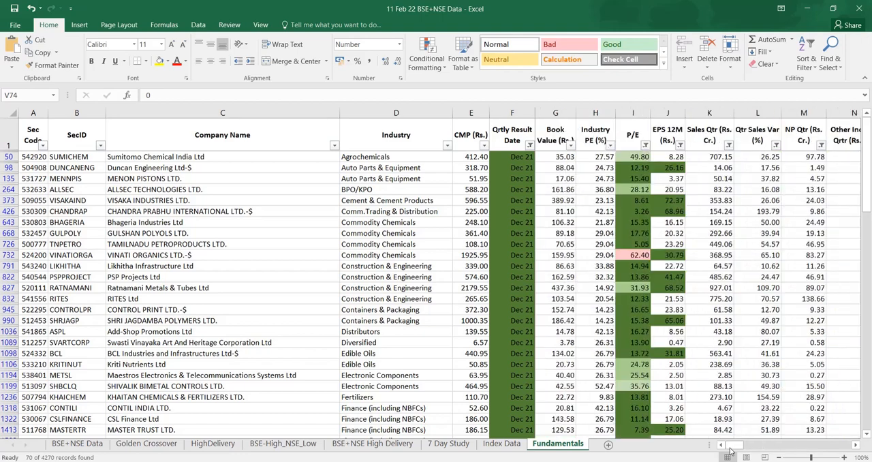
click(396, 156)
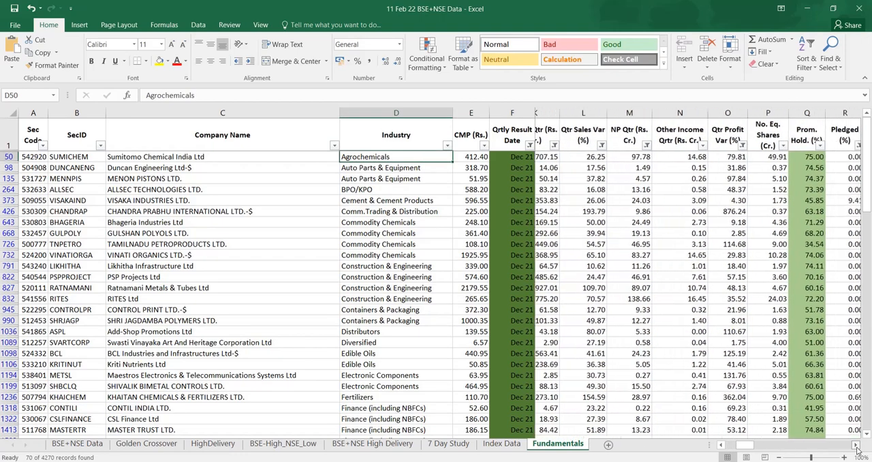
scroll(right, 3)
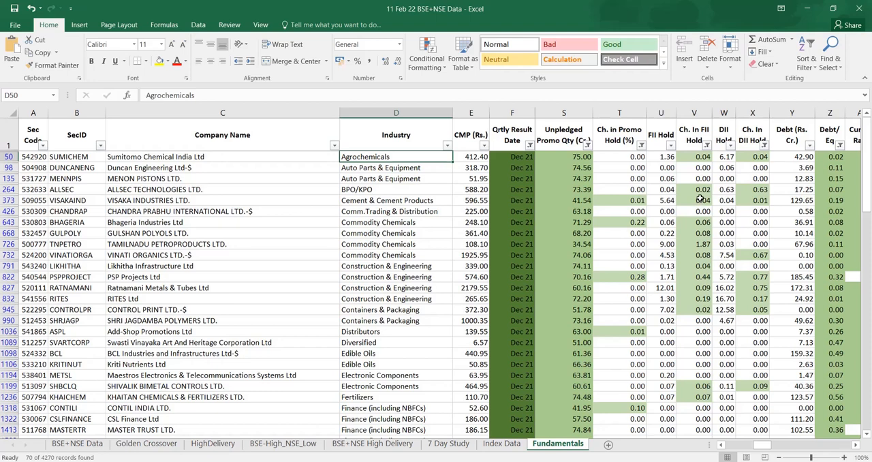
click(699, 255)
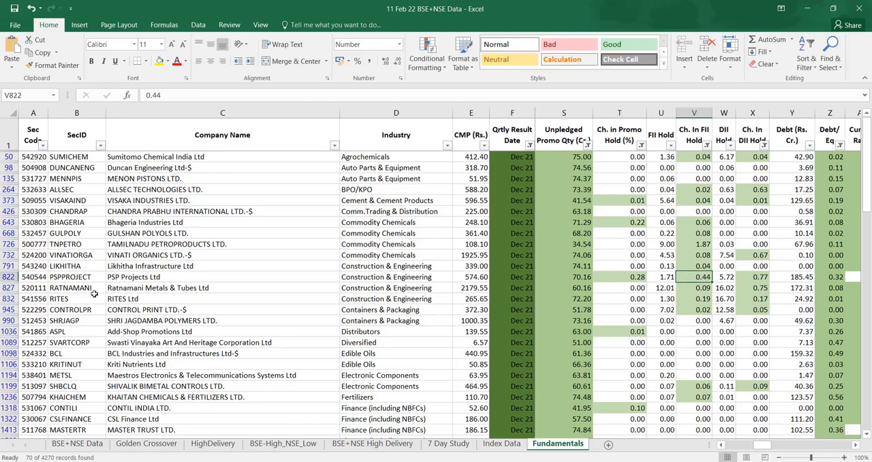
mouse_move(249, 307)
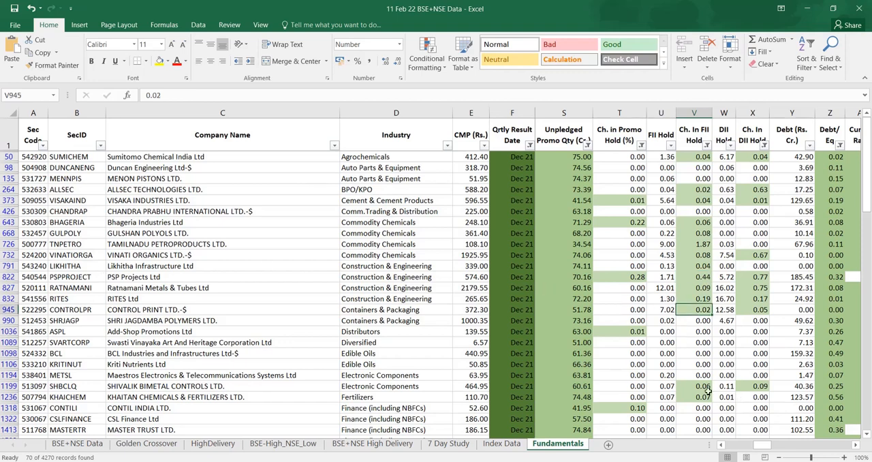
click(698, 387)
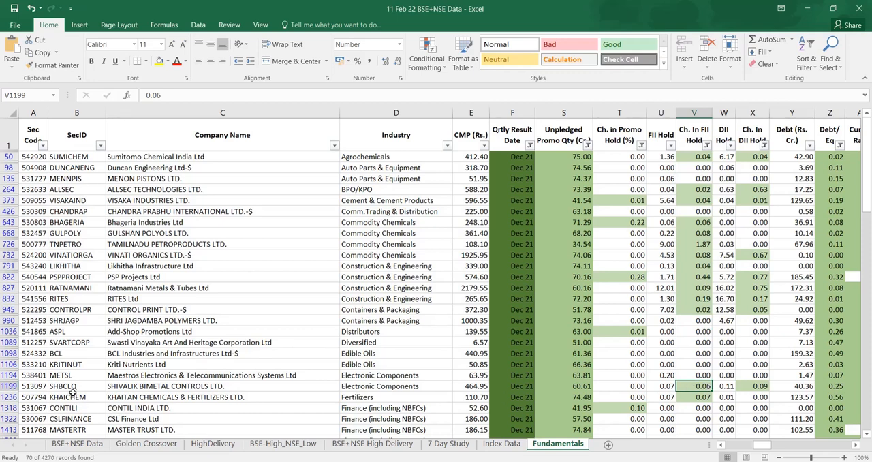
mouse_move(333, 387)
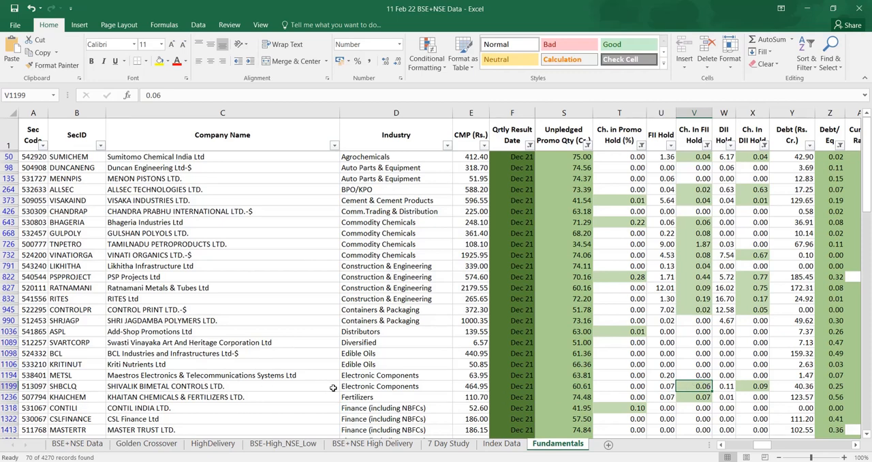
scroll(down, 3)
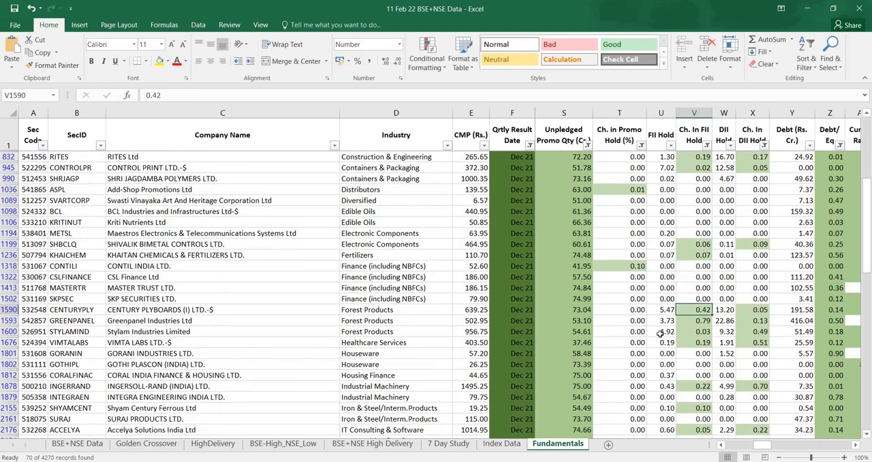
mouse_move(696, 342)
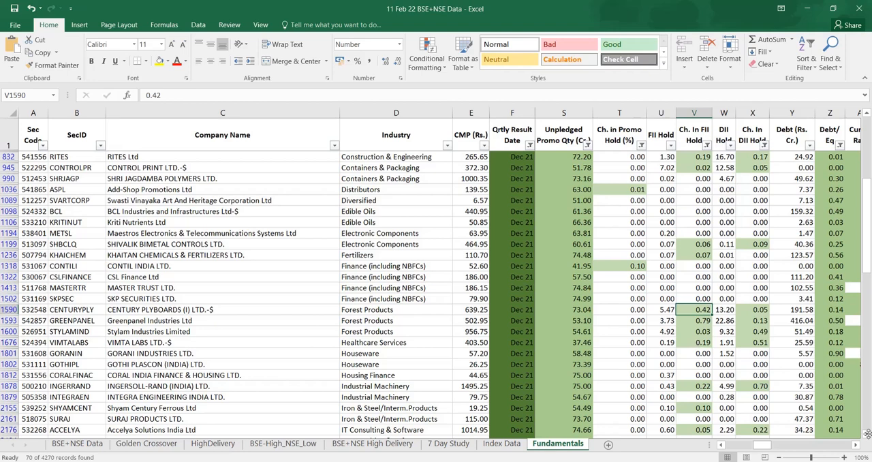
scroll(down, 3)
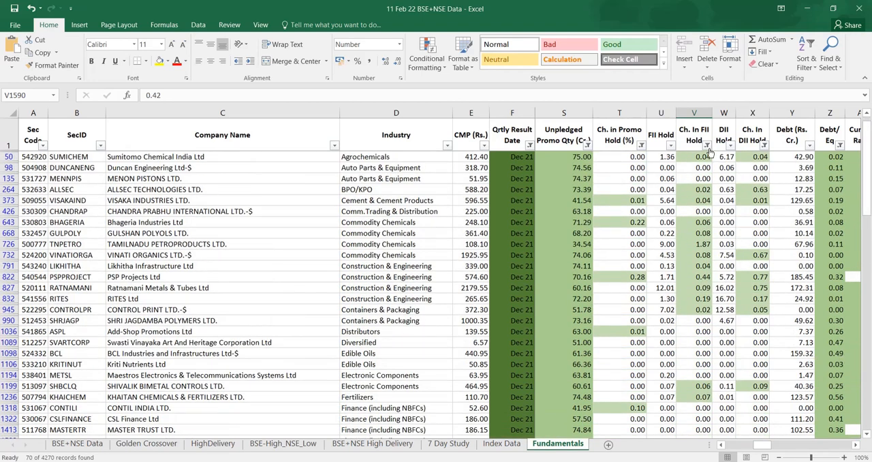
Reset the Ch. In FII Hold filter to all values and confirm
click(707, 146)
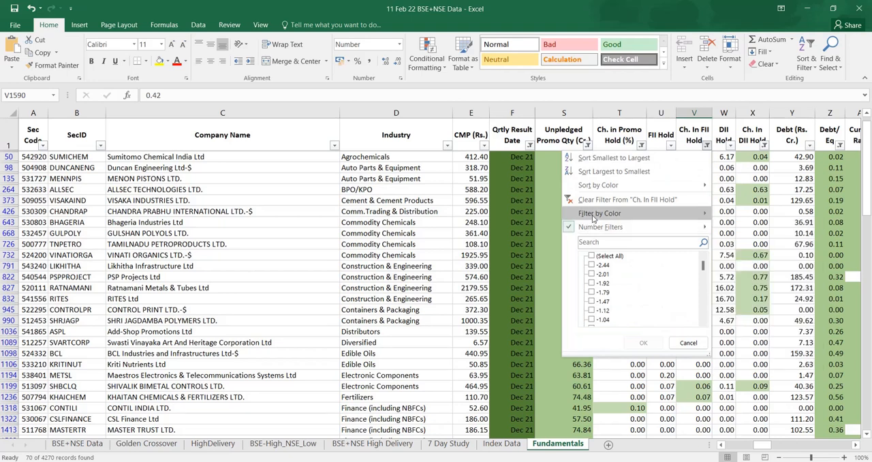
click(589, 256)
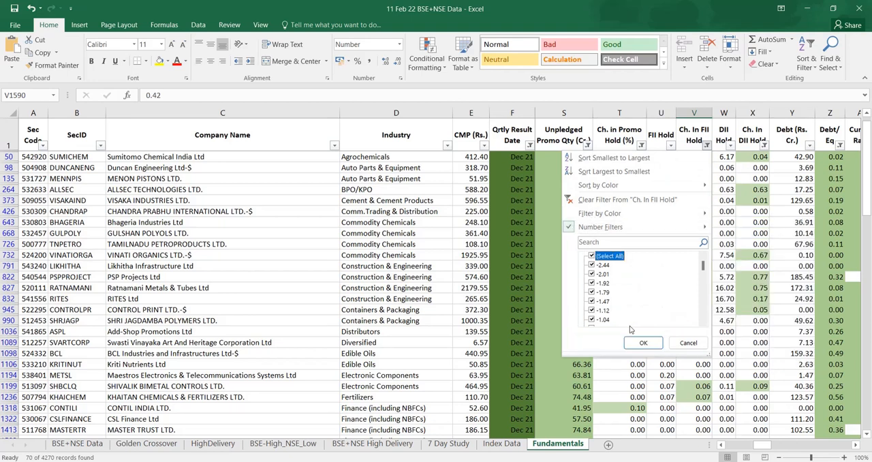
click(614, 171)
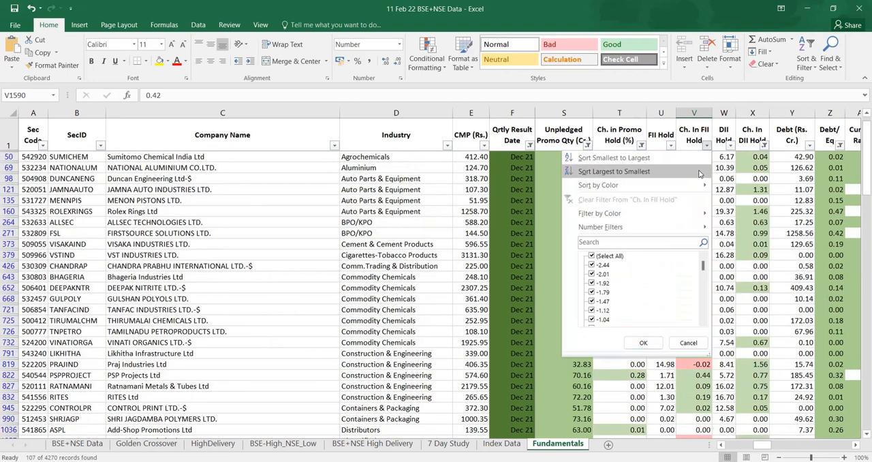
click(615, 171)
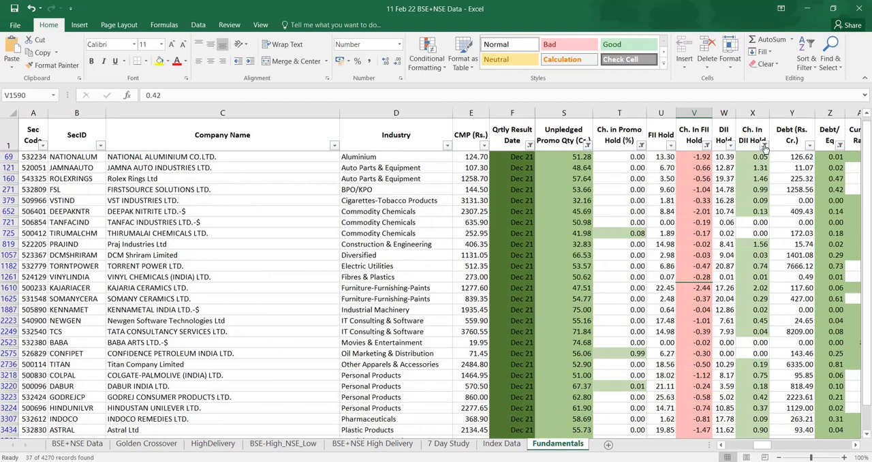
Apply Number Filters below-0 conditions on Ch. In DII Hold and promoter holding change, leaving 6 companies
click(765, 145)
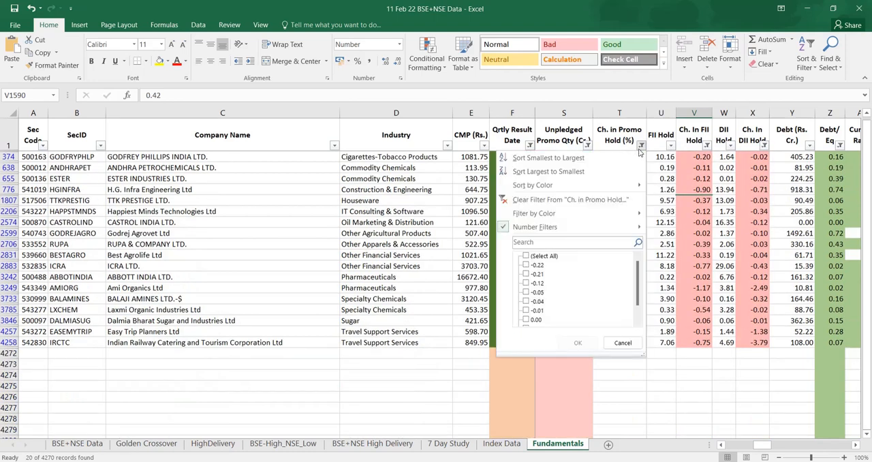
click(536, 226)
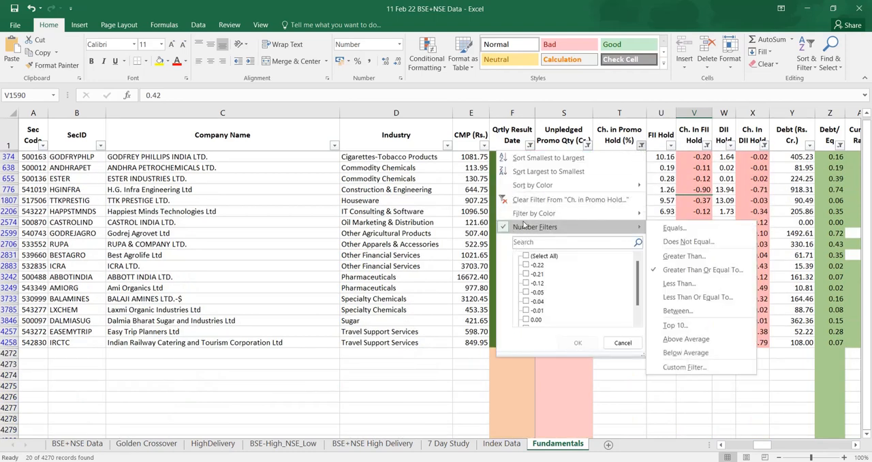
click(578, 343)
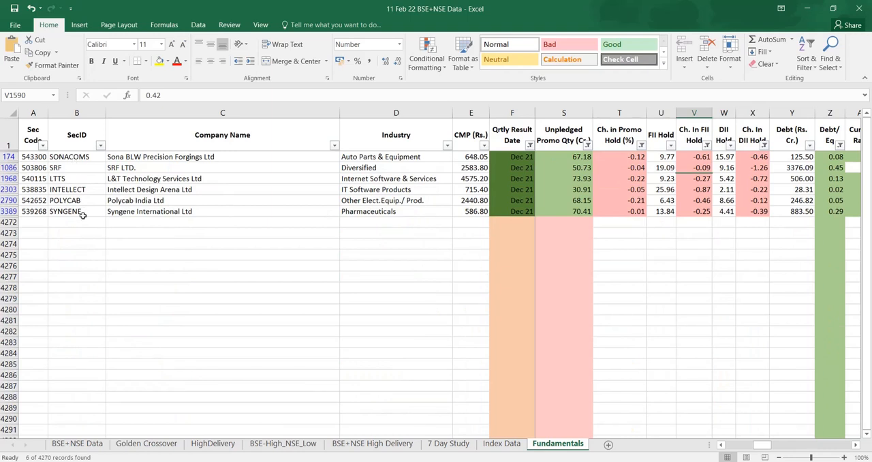
click(77, 199)
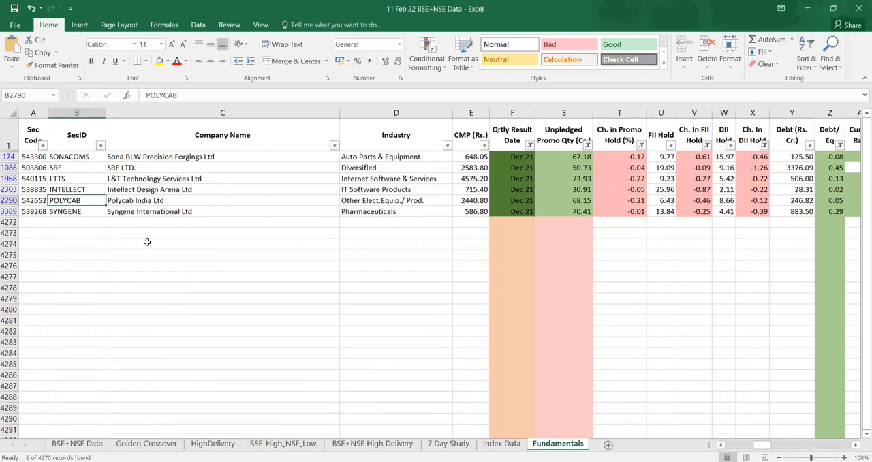
mouse_move(658, 210)
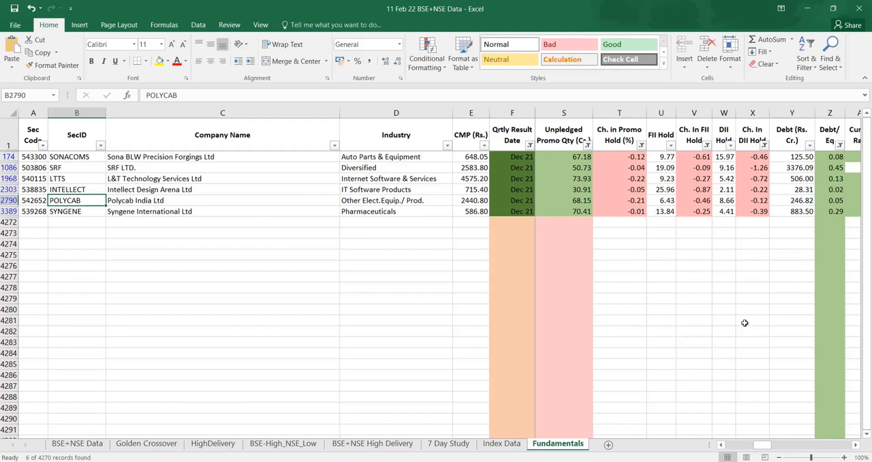
scroll(right, 3)
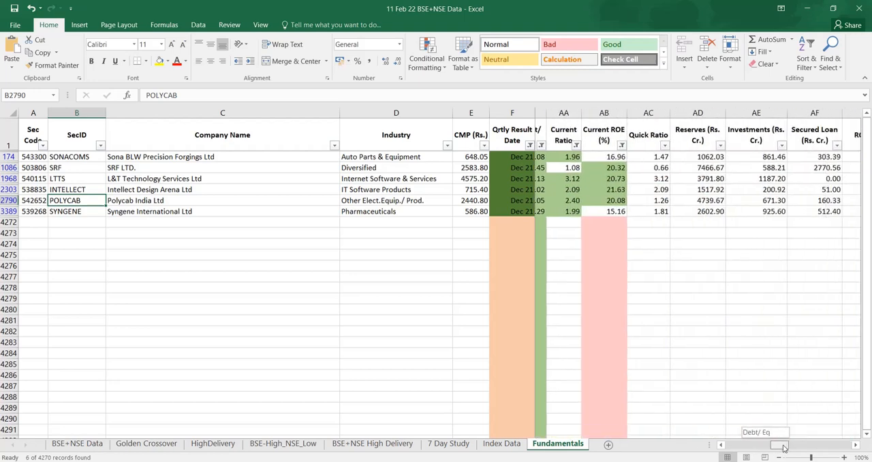
scroll(right, 3)
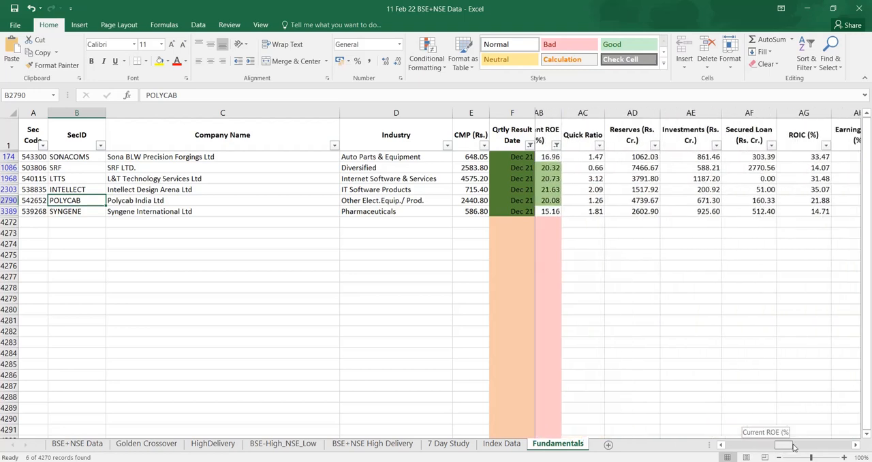
scroll(right, 3)
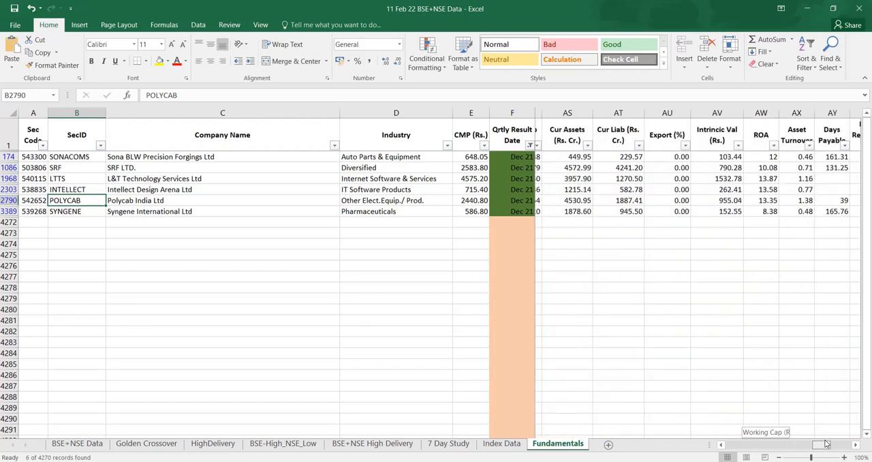
scroll(right, 3)
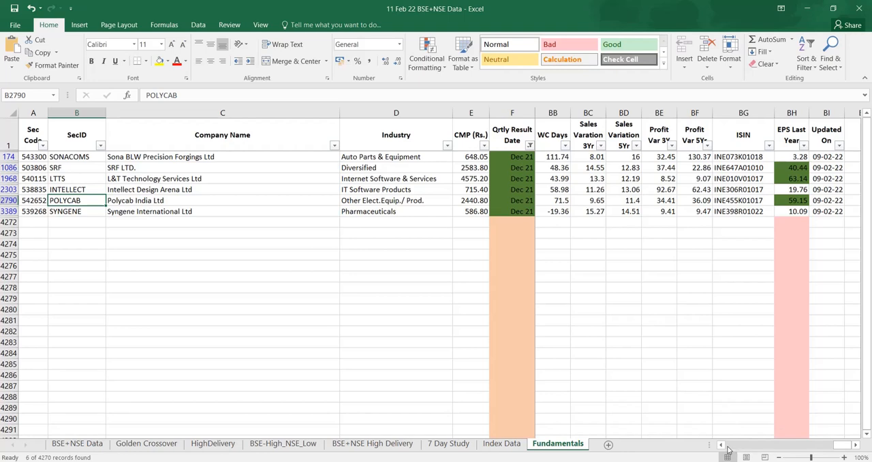
scroll(right, 3)
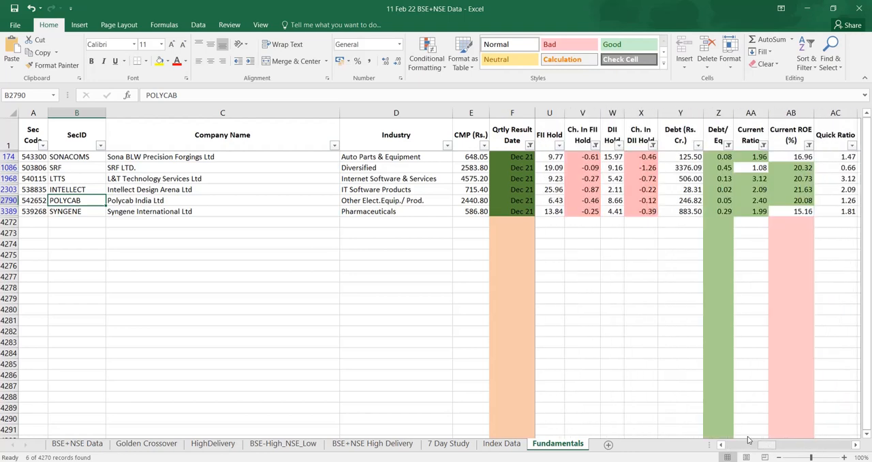